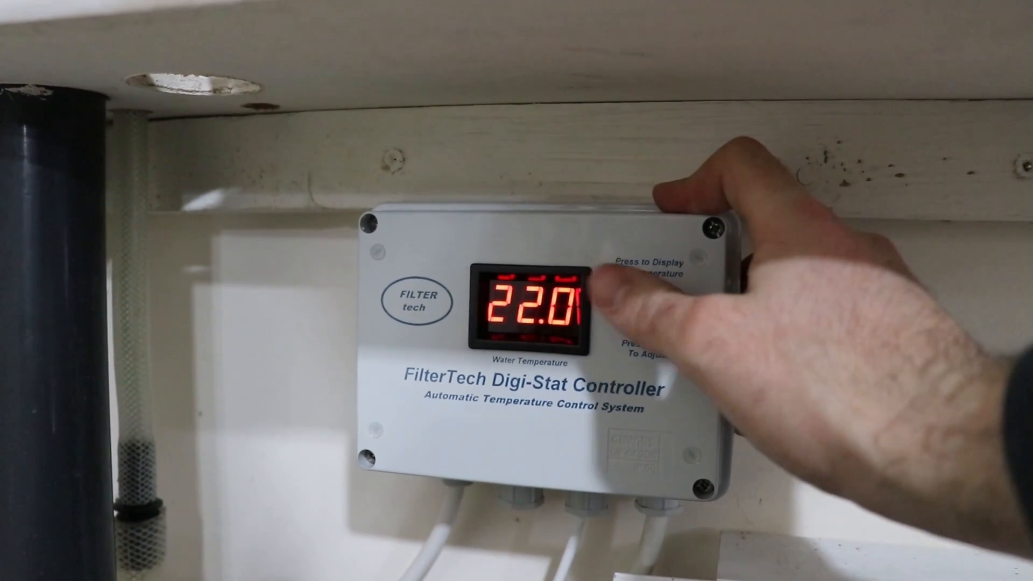
{"action": "left_click", "coordinate": [632, 310]}
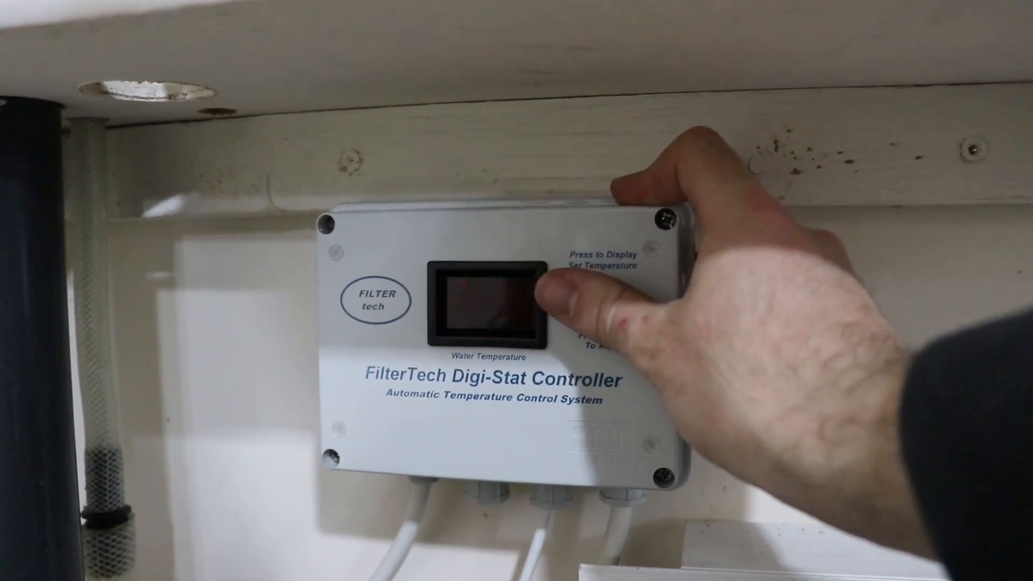
{"action": "left_click", "coordinate": [596, 293]}
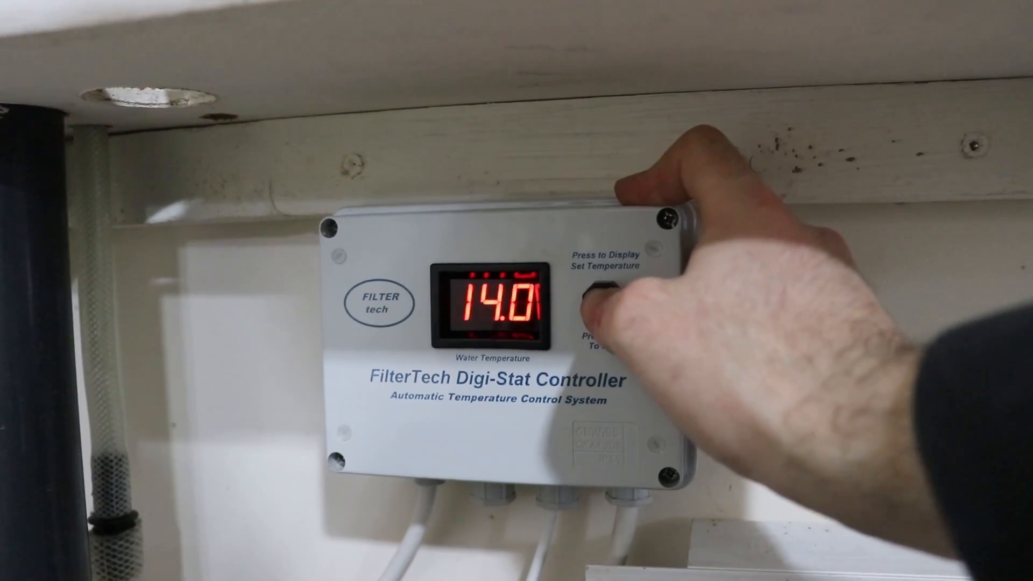
{"action": "left_click", "coordinate": [596, 290]}
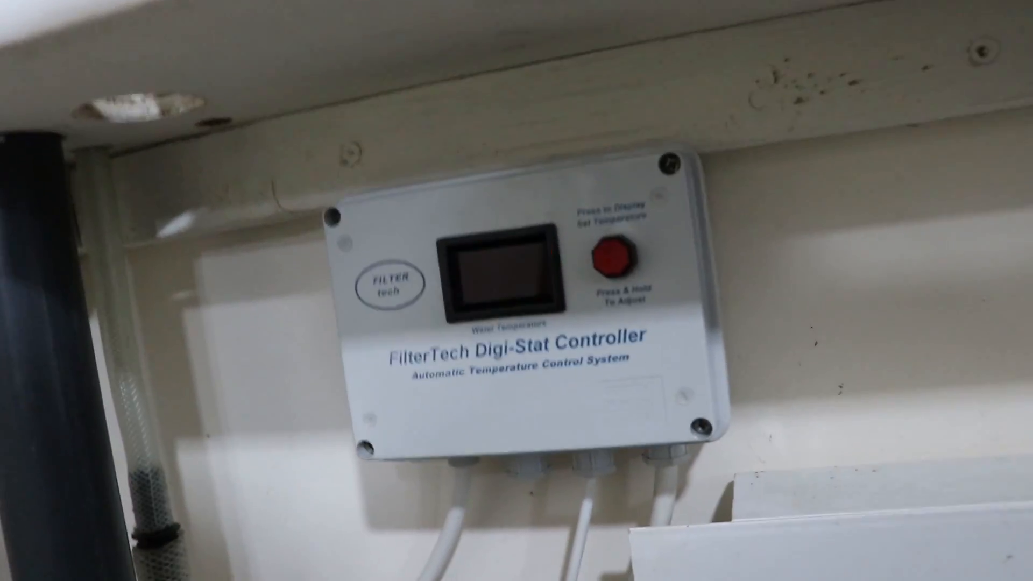
{"action": "left_click", "coordinate": [614, 263]}
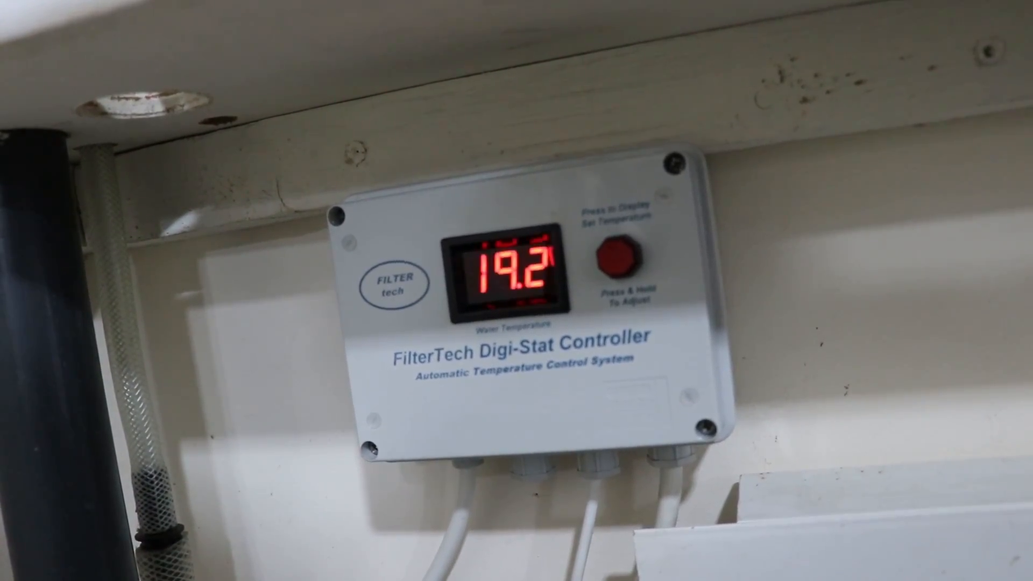